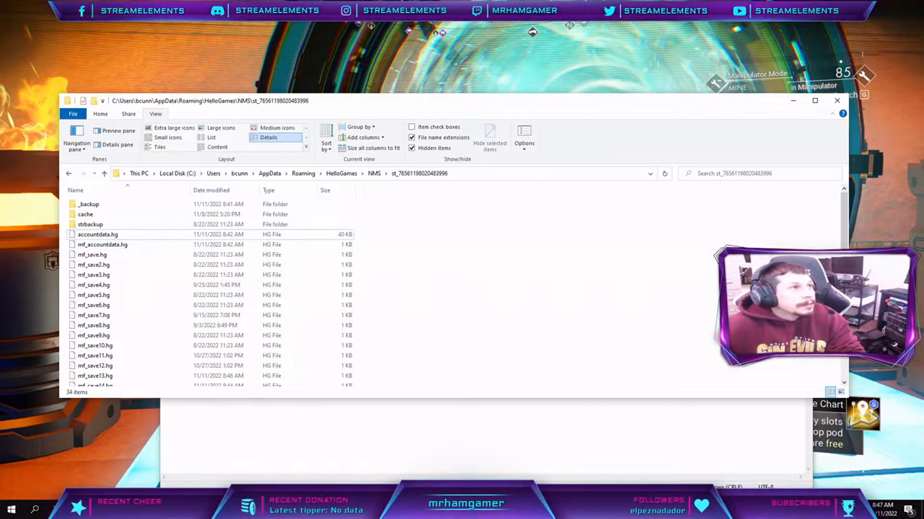
# Browse to the latest No Man's Sky save file in File Explorer
pyautogui.click(92, 254)
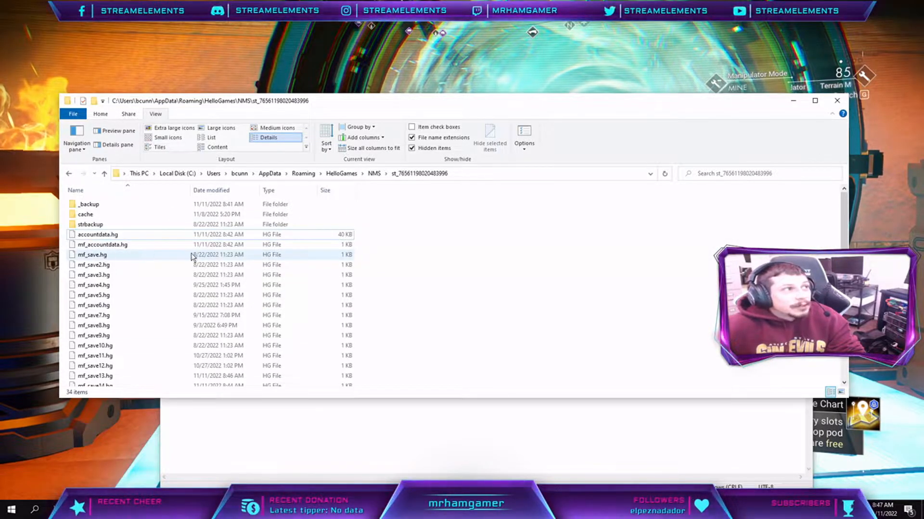
pyautogui.click(90, 225)
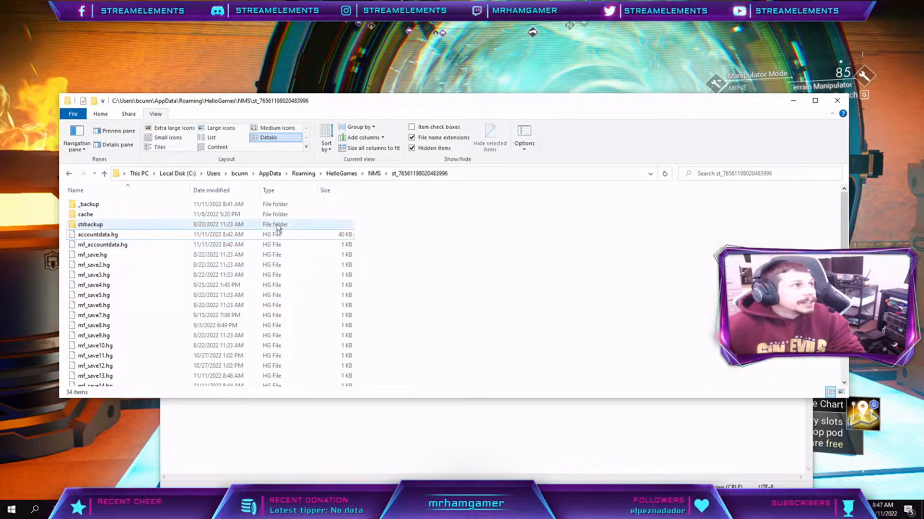
pyautogui.moveTo(91, 224)
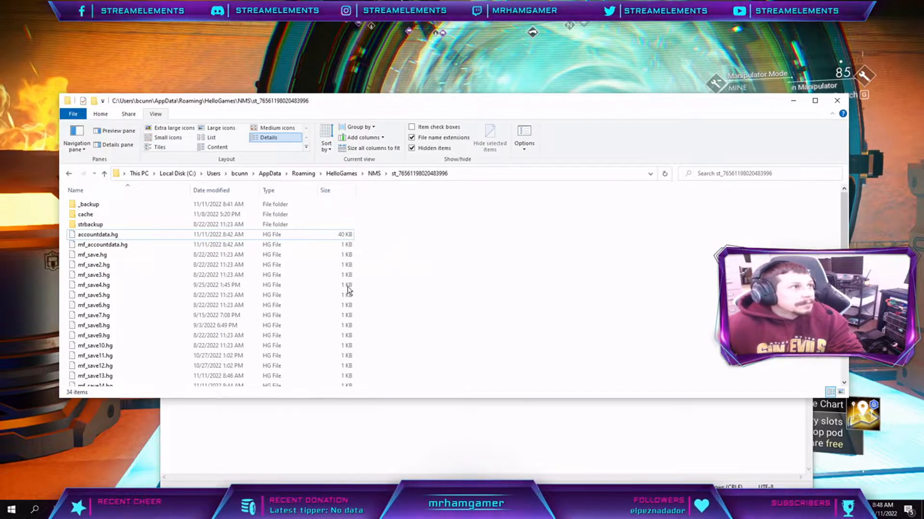
pyautogui.click(90, 370)
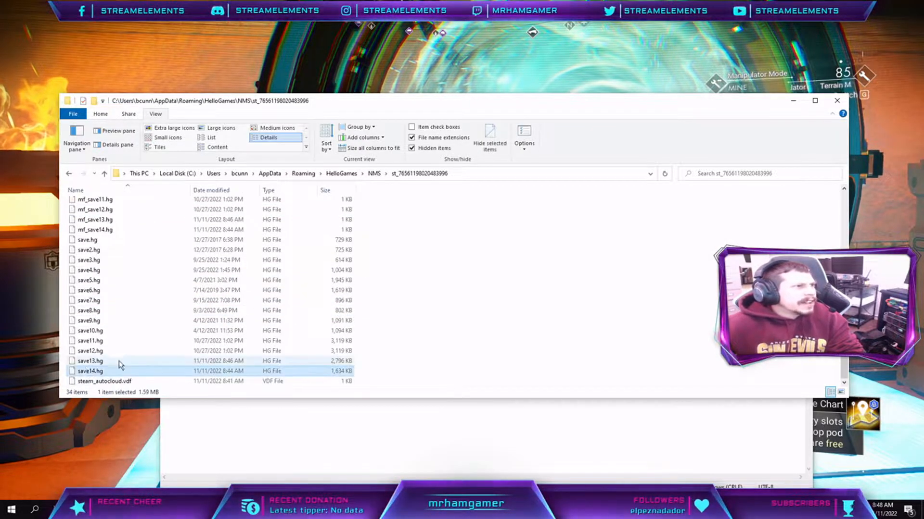
pyautogui.click(91, 361)
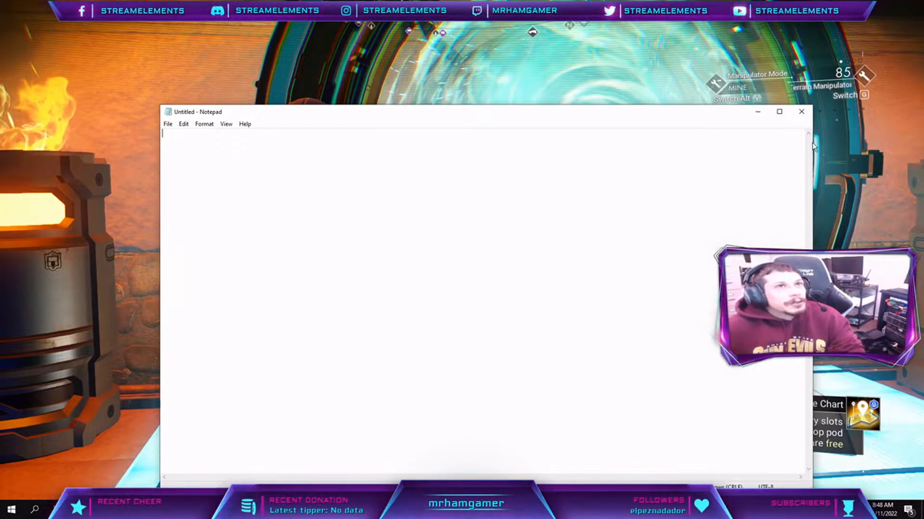
pyautogui.moveTo(757, 112)
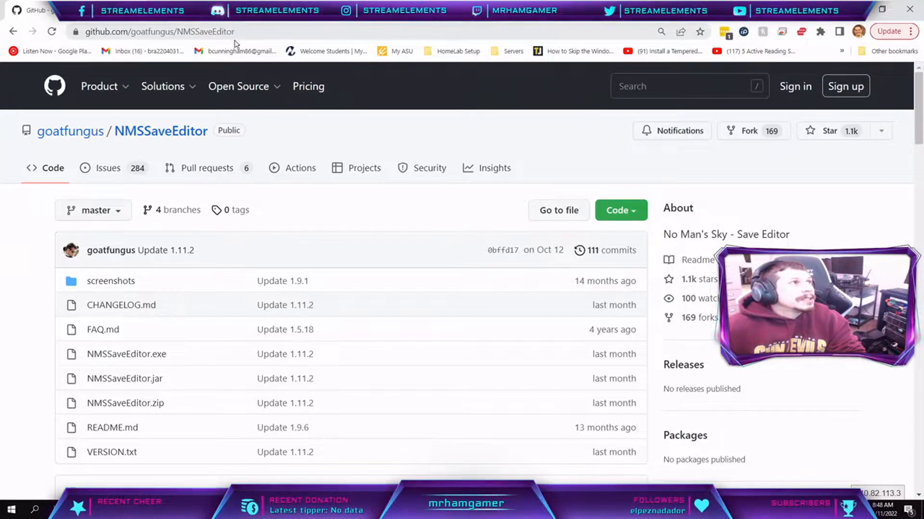
# Launch NMSSaveEditor.bat from the NMSSaveEditor-master folder
pyautogui.click(238, 85)
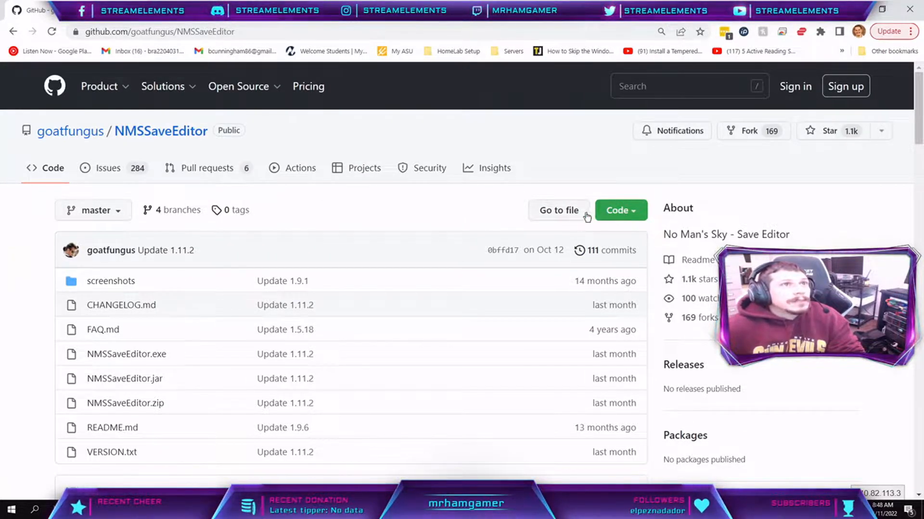
pyautogui.click(621, 210)
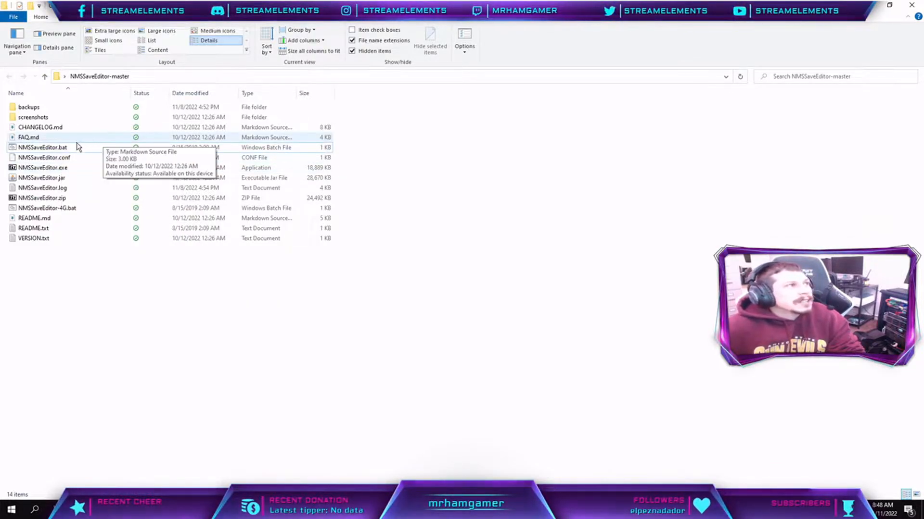
pyautogui.click(43, 147)
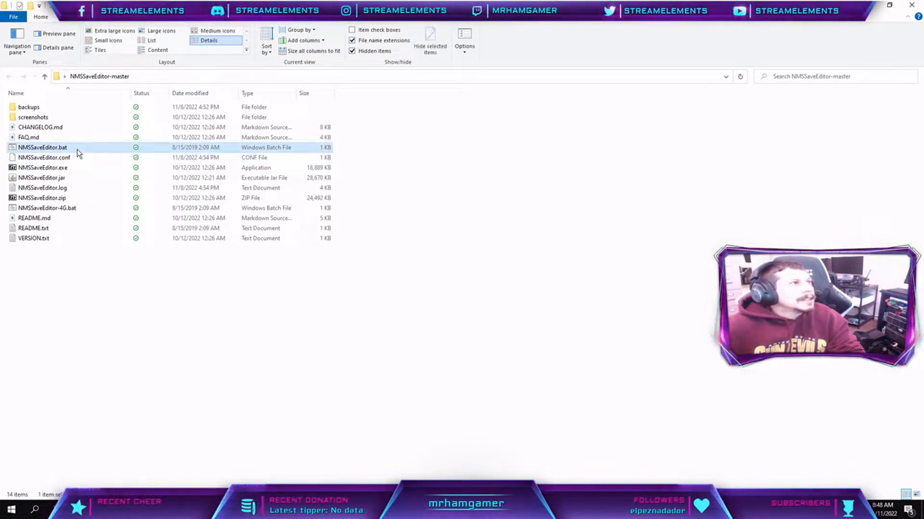
pyautogui.doubleClick(43, 147)
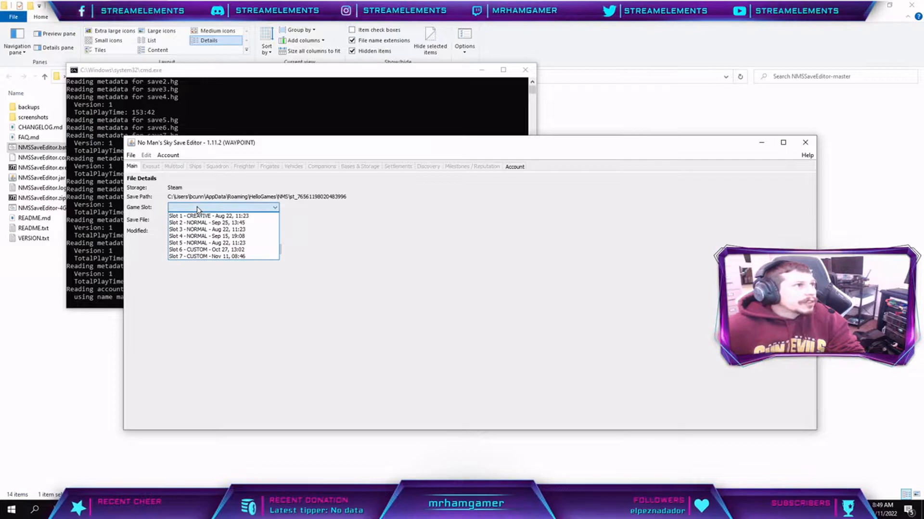
# Load game Slot 7 - CUSTOM - Nov 11, 08:46 (save13.hg)
pyautogui.click(206, 256)
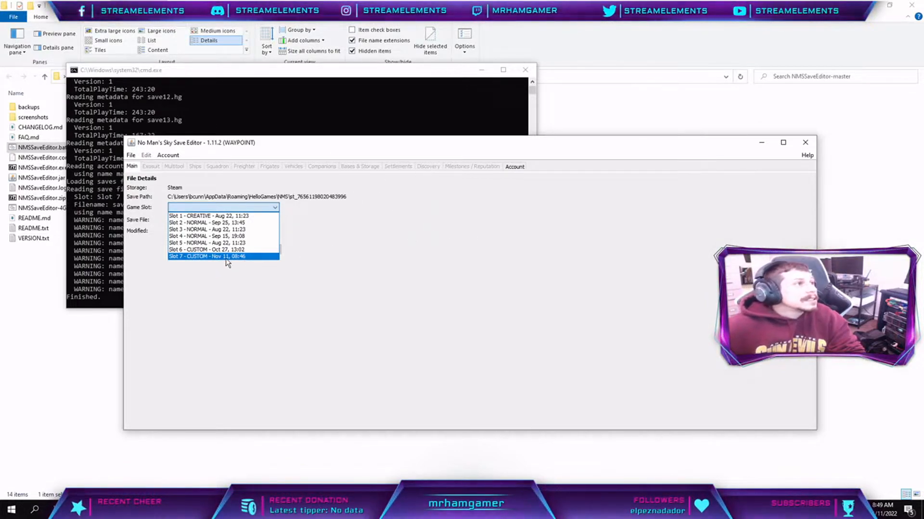
pyautogui.click(222, 256)
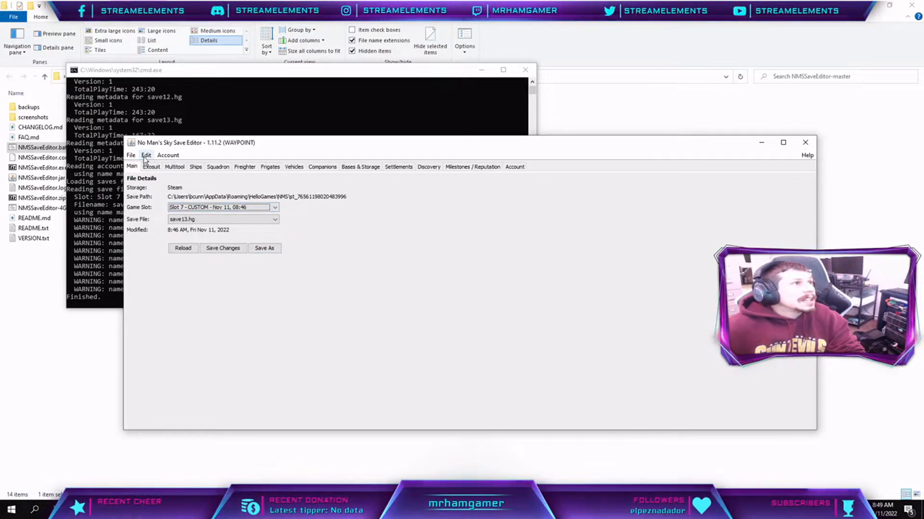
# Bring up the raw JSON editor for save13.hg via Edit > Edit Raw JSON
pyautogui.click(146, 155)
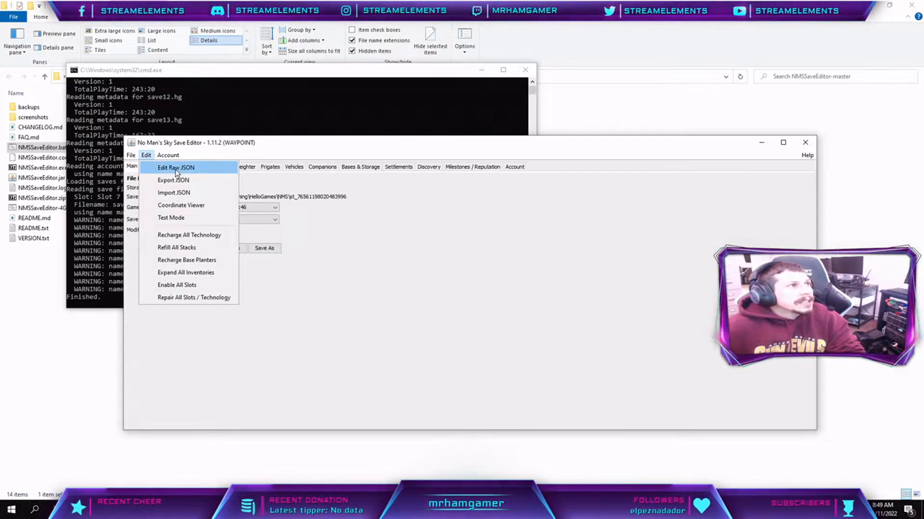
pyautogui.click(175, 167)
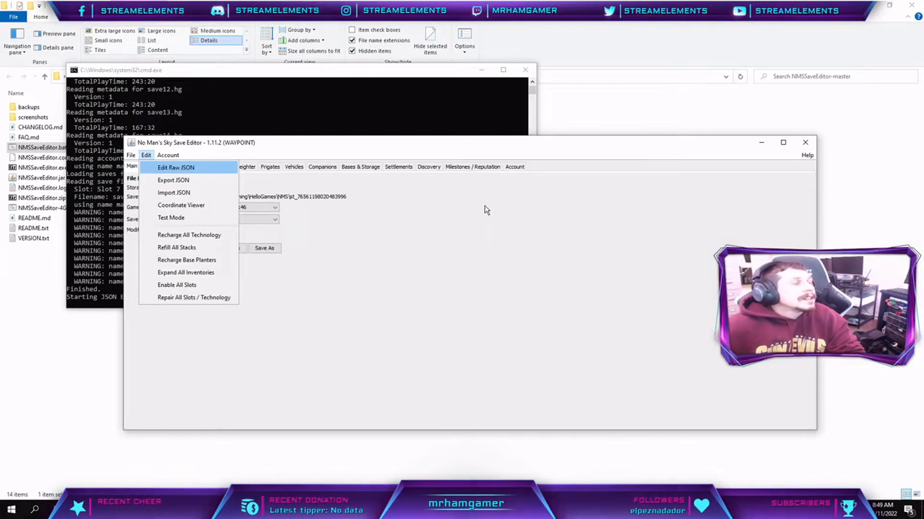
pyautogui.click(175, 167)
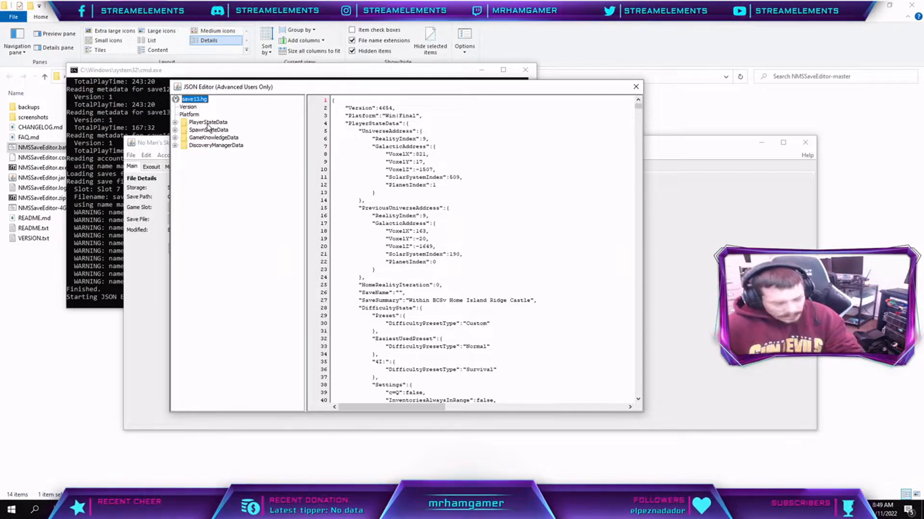
# Expand PlayerStateData and then PersistentPlayerBases to list the numbered base entries
pyautogui.click(175, 122)
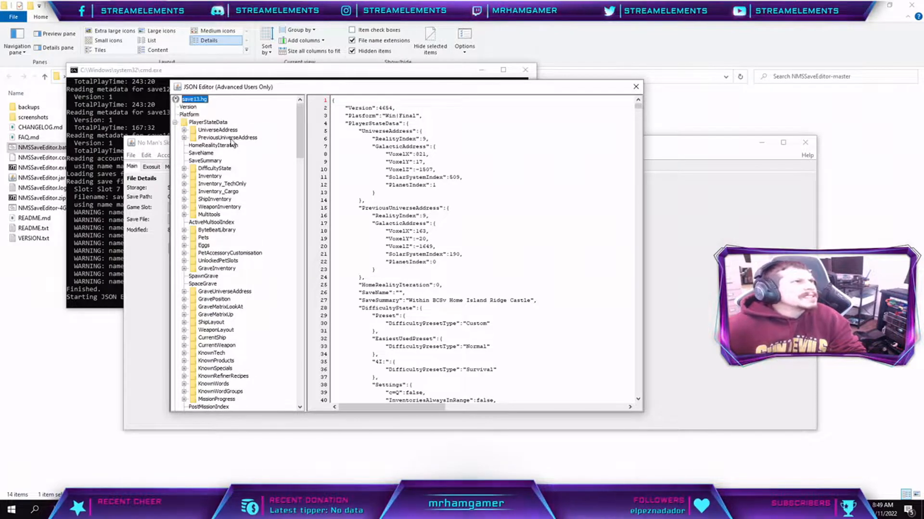
pyautogui.scroll(-3)
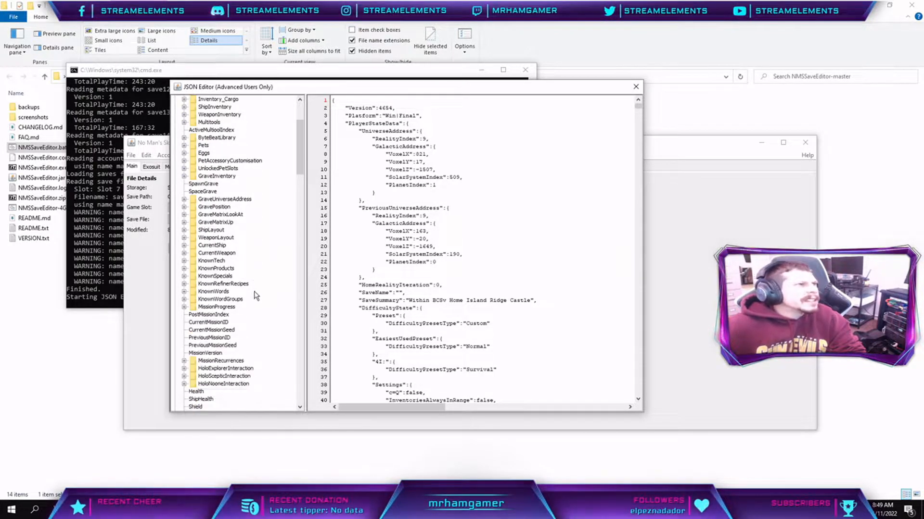
pyautogui.scroll(-3)
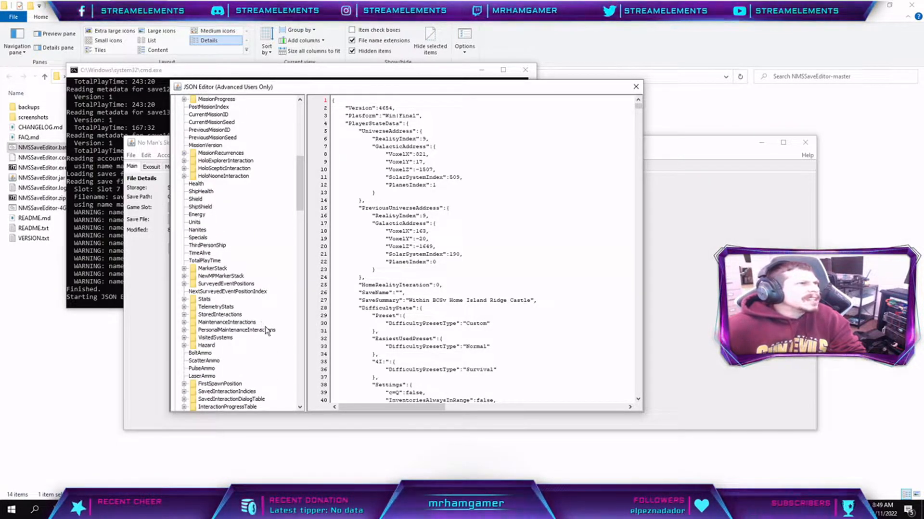
pyautogui.scroll(-3)
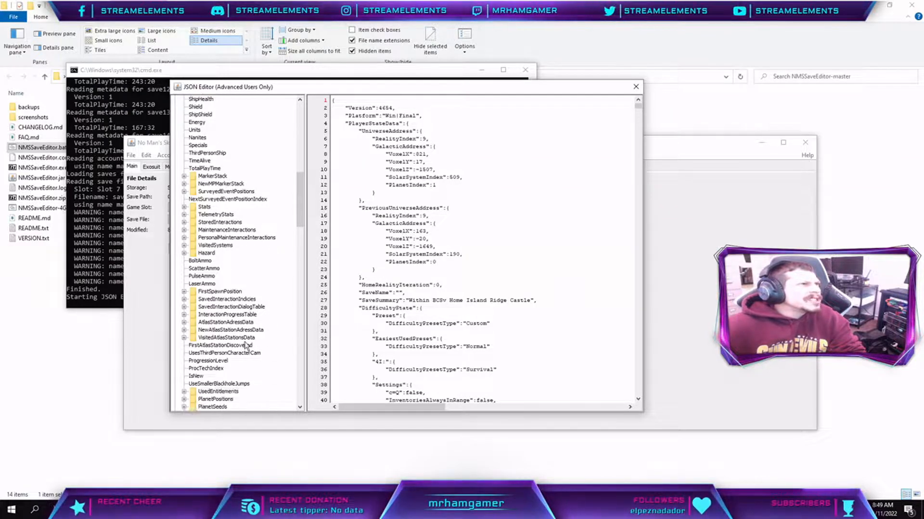
pyautogui.scroll(-3)
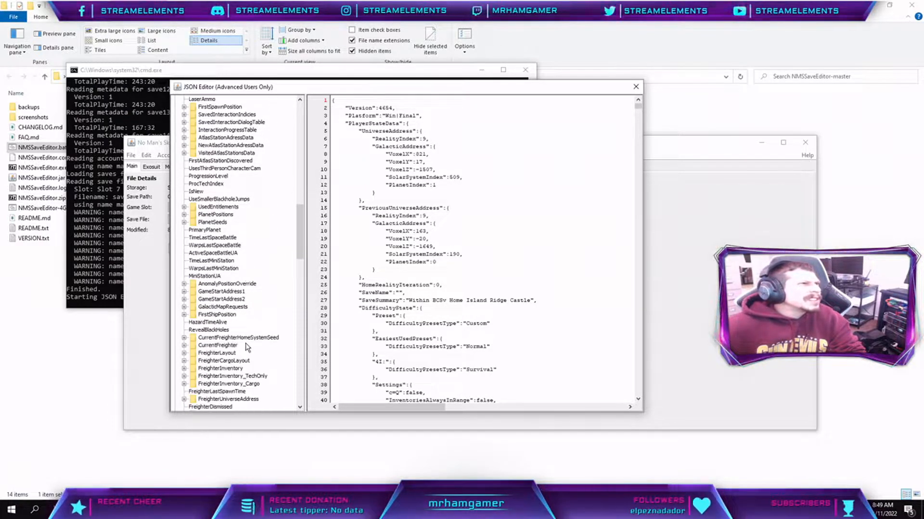
pyautogui.scroll(-3)
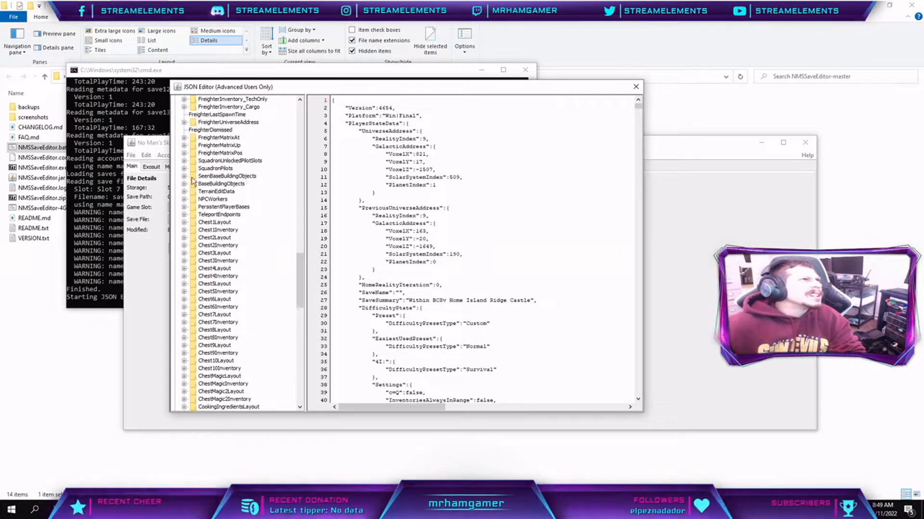
pyautogui.click(184, 161)
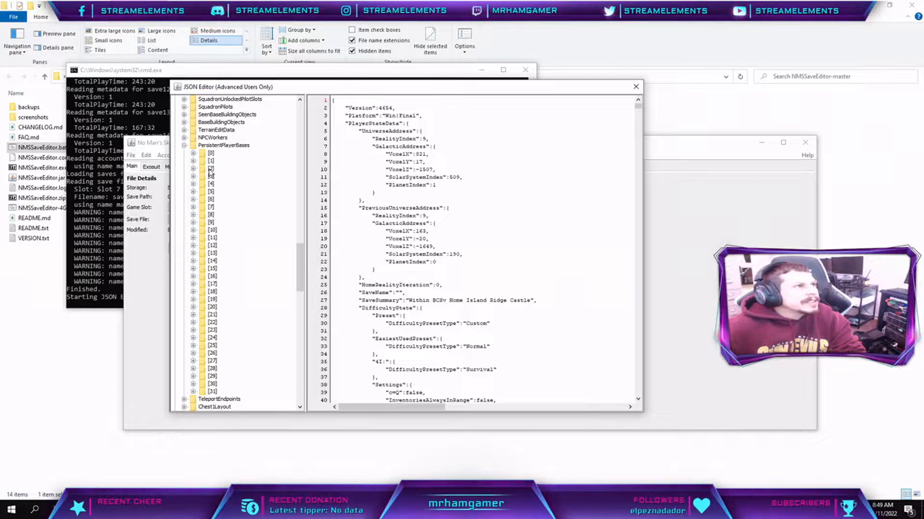
# View the JSON of base entry [3] and then base entry [0]
pyautogui.click(210, 176)
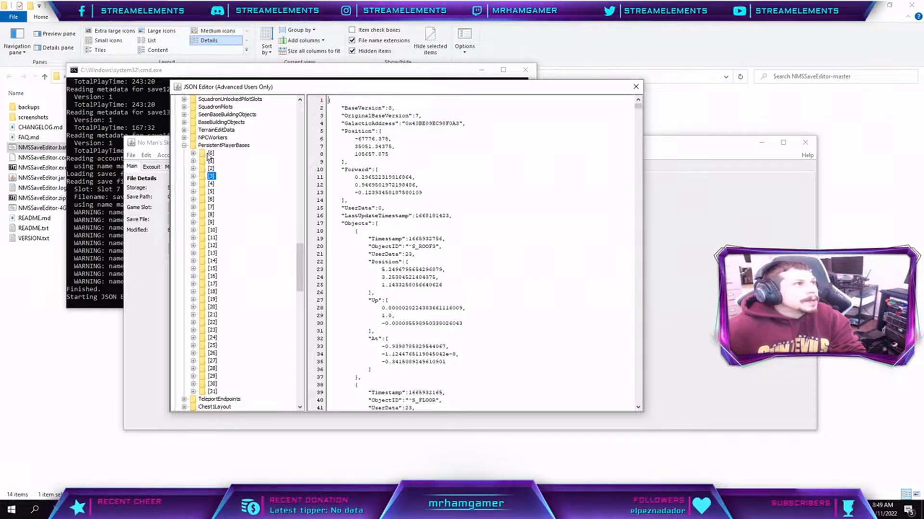
pyautogui.click(211, 153)
pyautogui.write('BCSv')
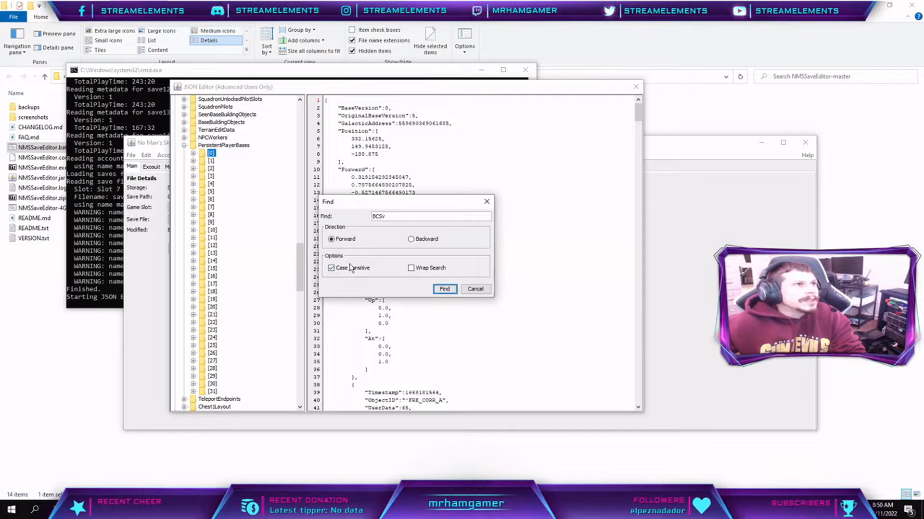
# Search base entry [1]'s JSON for BCSv and select its Name key
pyautogui.click(444, 289)
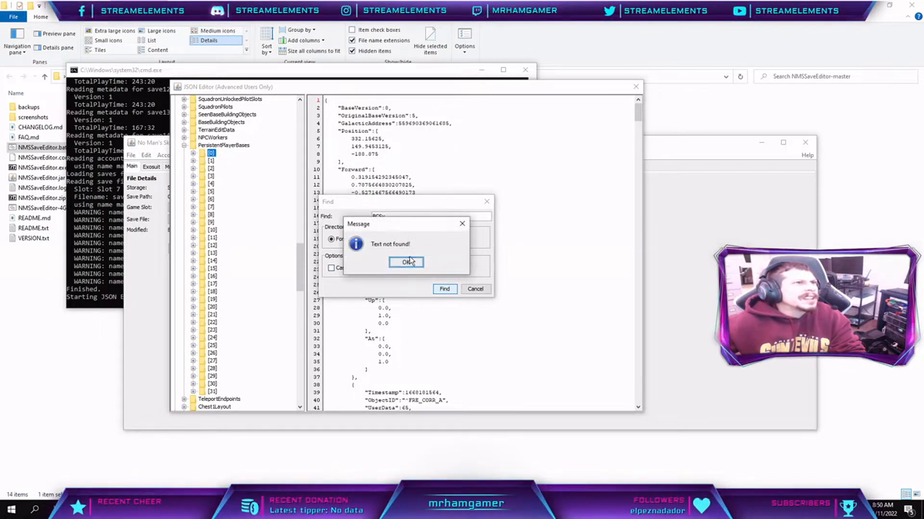
pyautogui.click(406, 262)
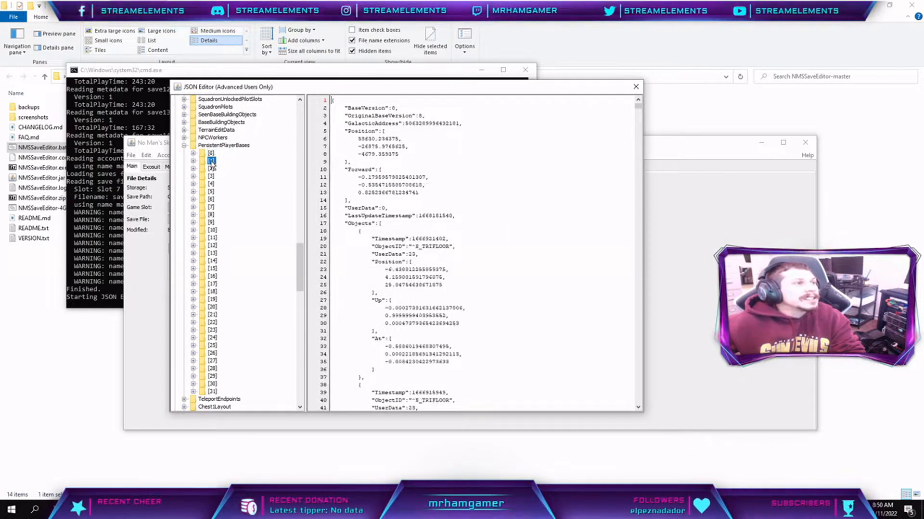
pyautogui.click(444, 290)
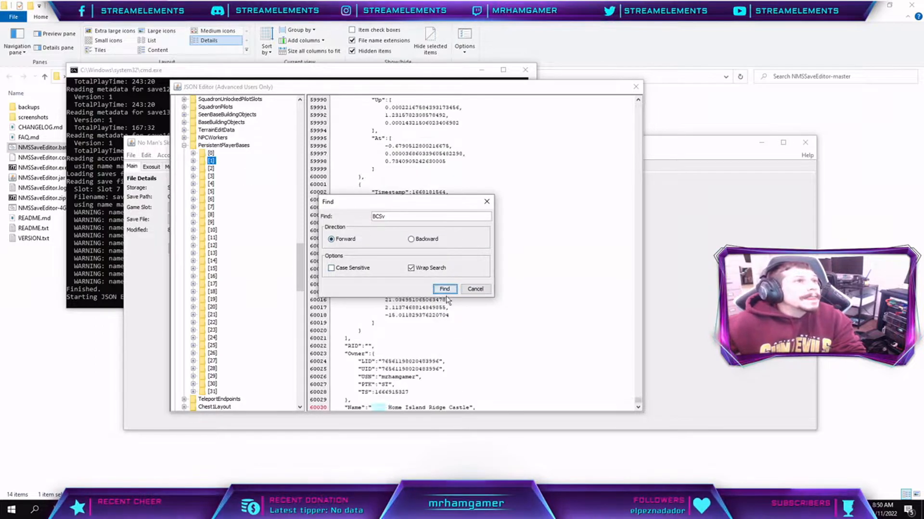
pyautogui.click(444, 288)
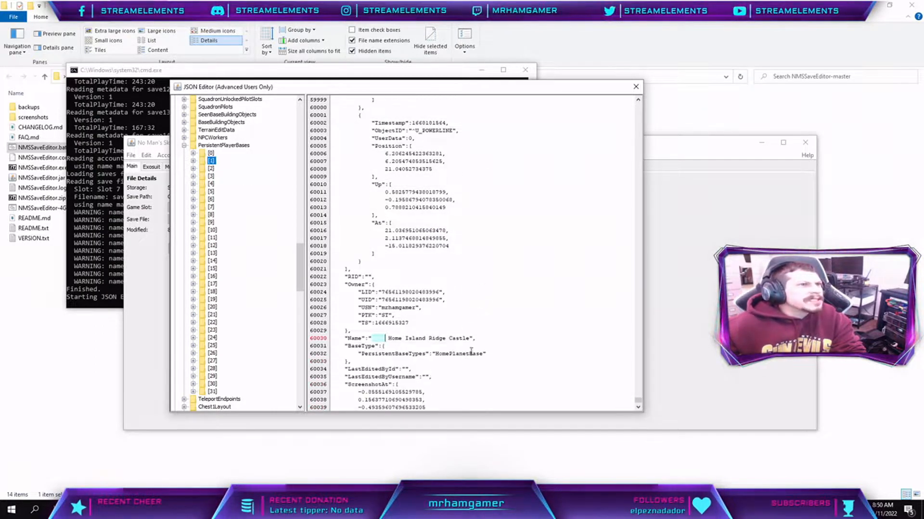
pyautogui.doubleClick(427, 337)
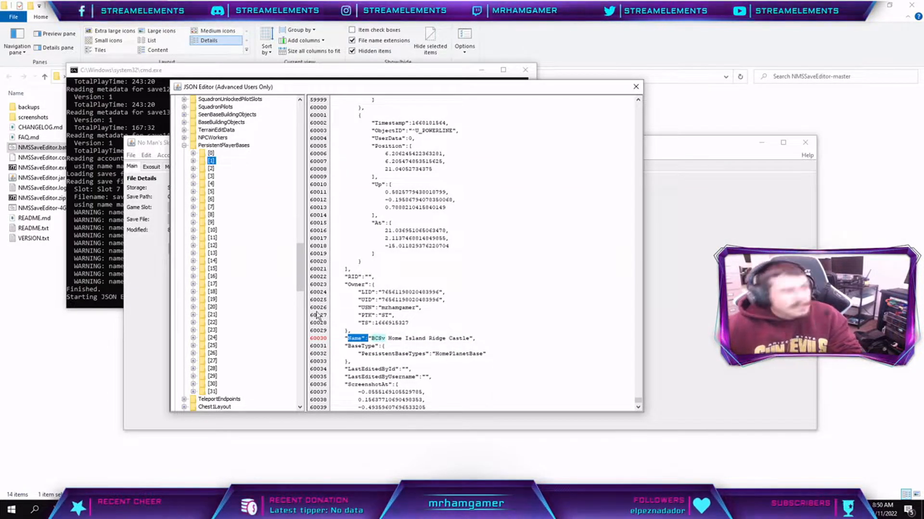
# Search backward for the Name key, then show base entry [5]'s JSON
pyautogui.press('ctrl+f')
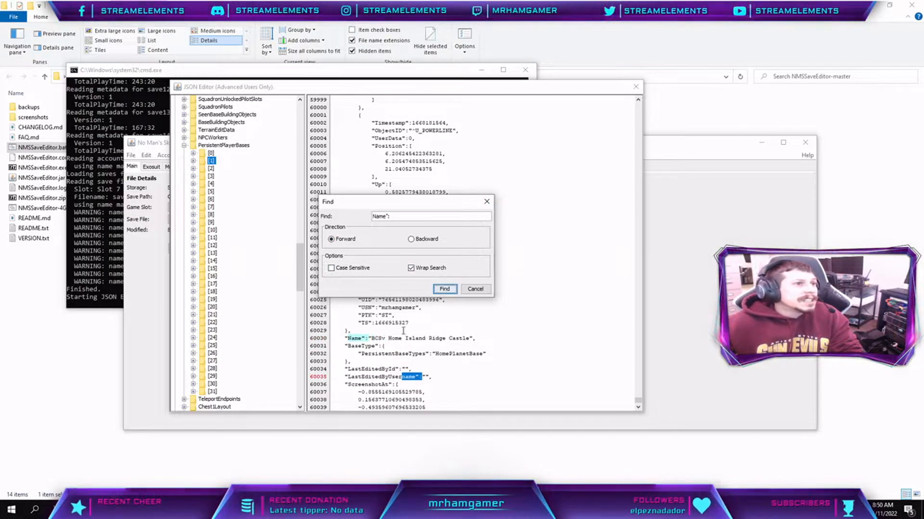
pyautogui.click(411, 239)
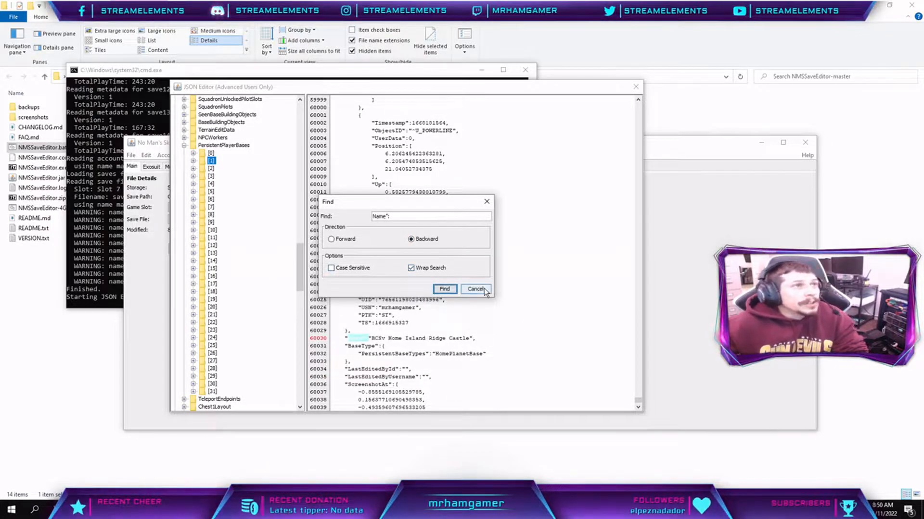
pyautogui.click(475, 289)
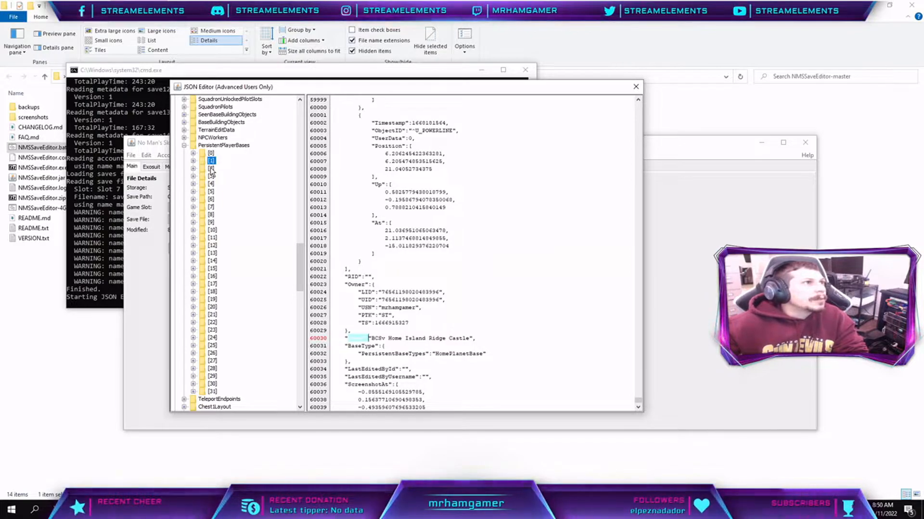
pyautogui.click(211, 192)
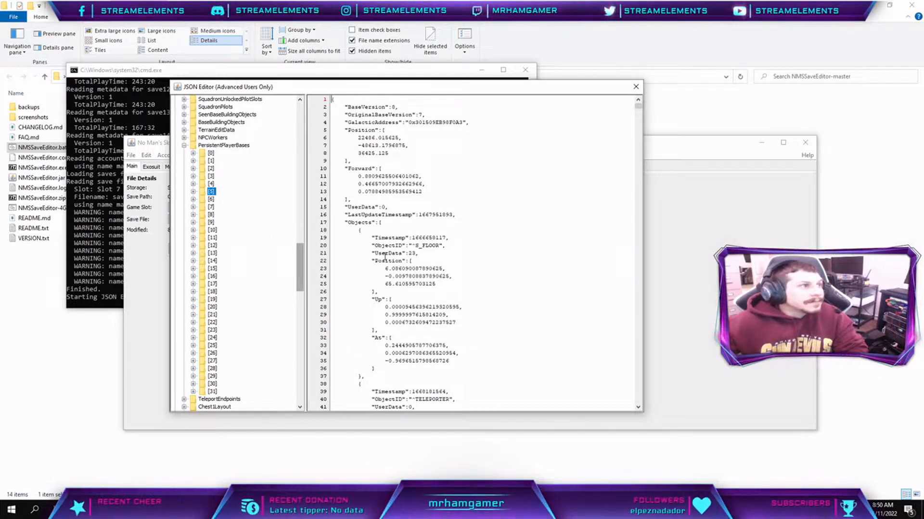
# Search base entry [5]'s JSON for BCSv, landing on N-Pf-Ag-Star Bulb-Faecium
pyautogui.press('ctrl+f')
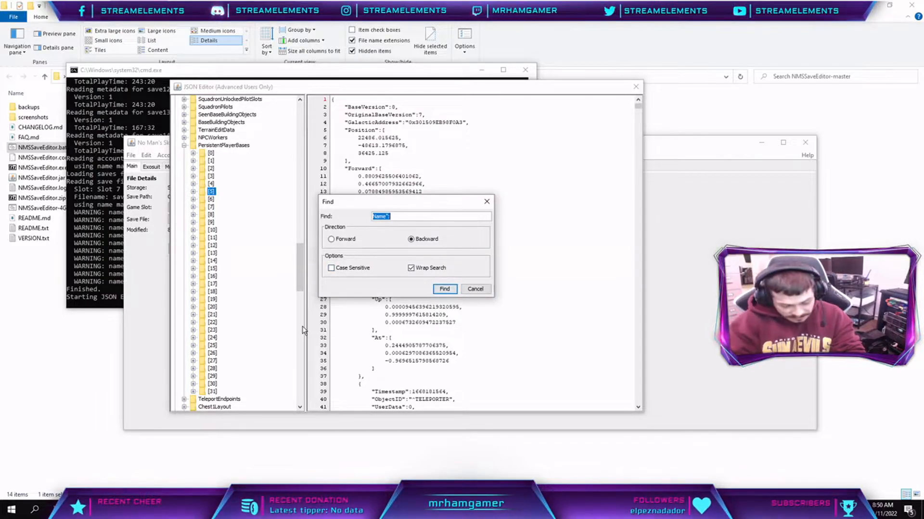
pyautogui.write('BCSv')
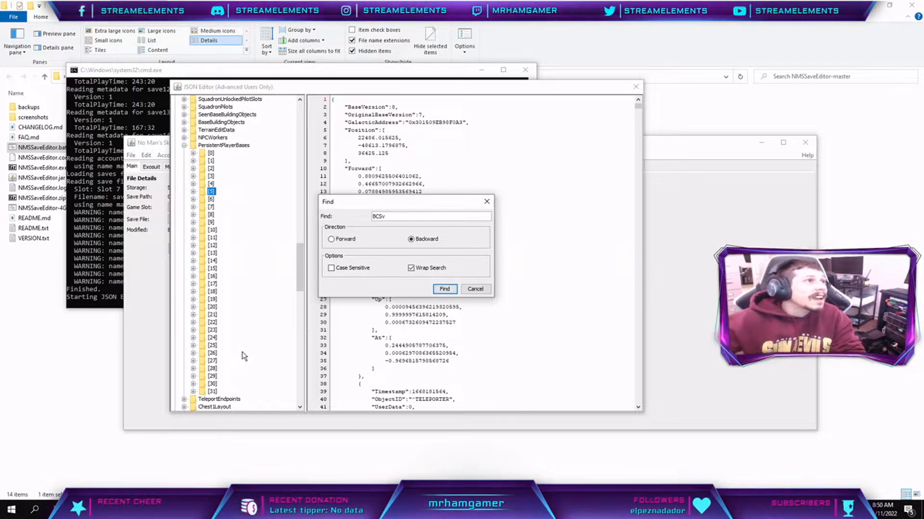
pyautogui.click(445, 289)
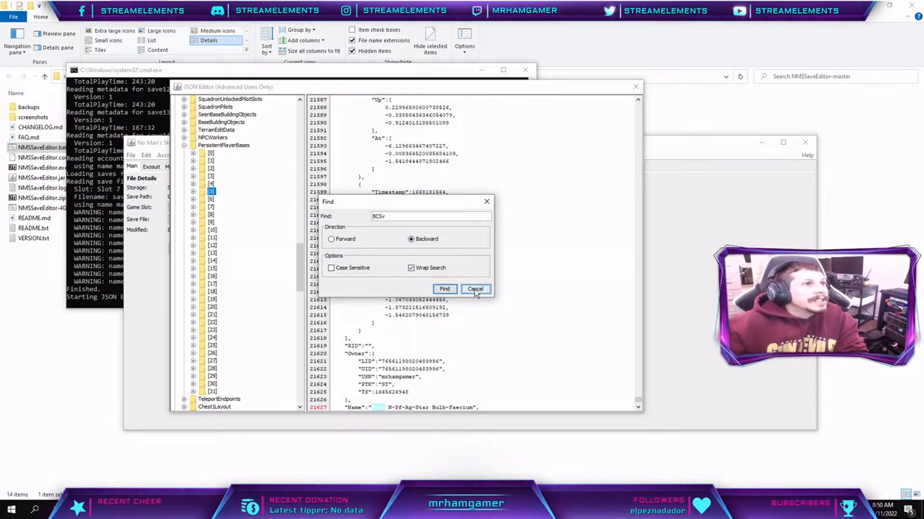
# Copy base [5]'s JSON into a second Notepad window
pyautogui.click(474, 289)
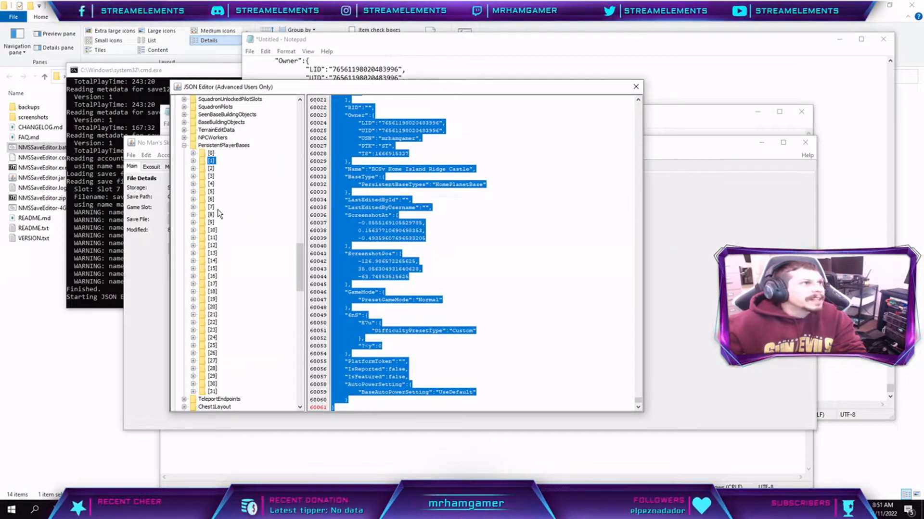
pyautogui.click(211, 192)
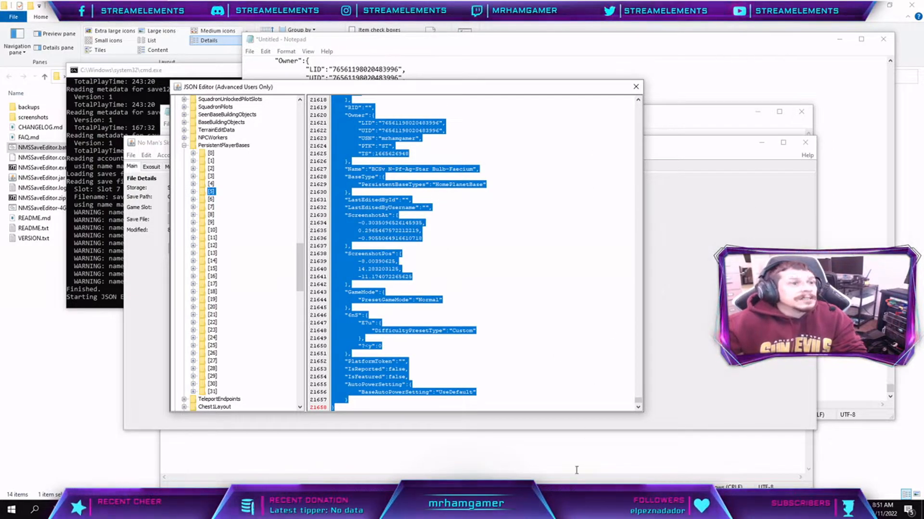
pyautogui.click(200, 111)
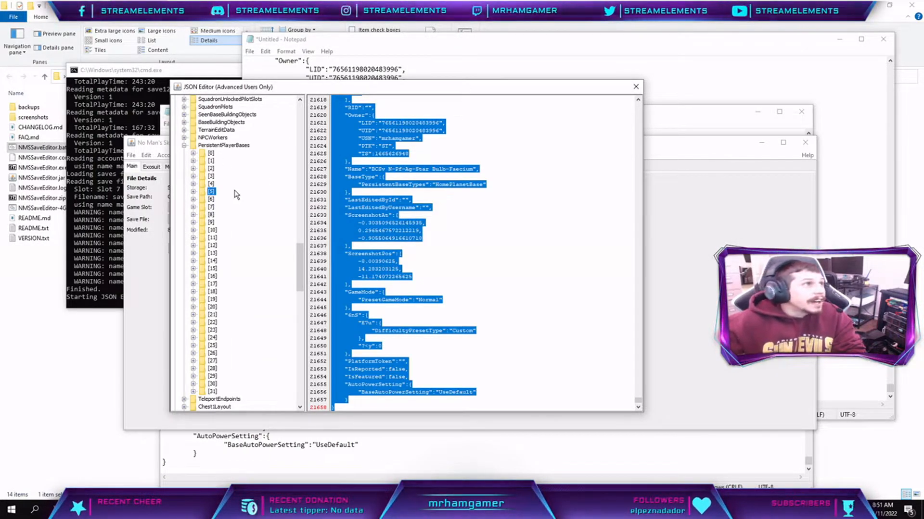
# Apply pending changes and copy the Home Island Ridge Castle Notepad data over base [5]'s JSON
pyautogui.click(210, 160)
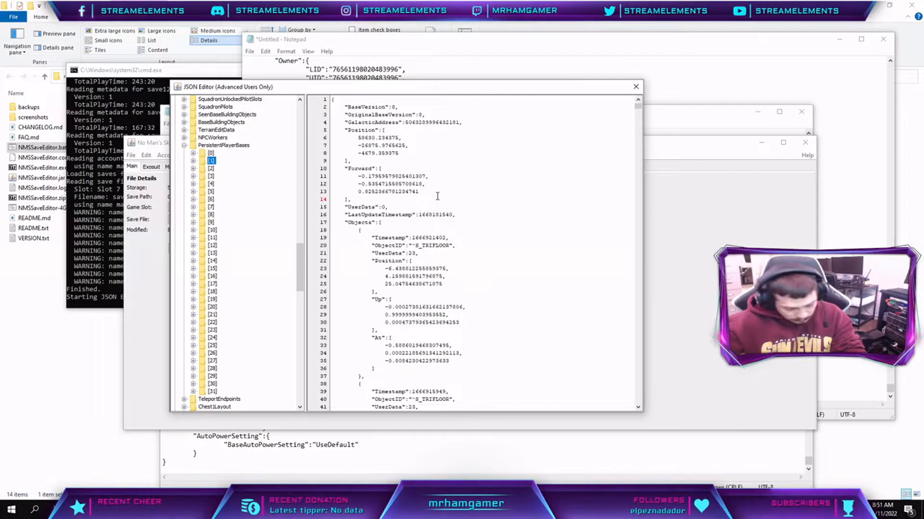
pyautogui.scroll(-3)
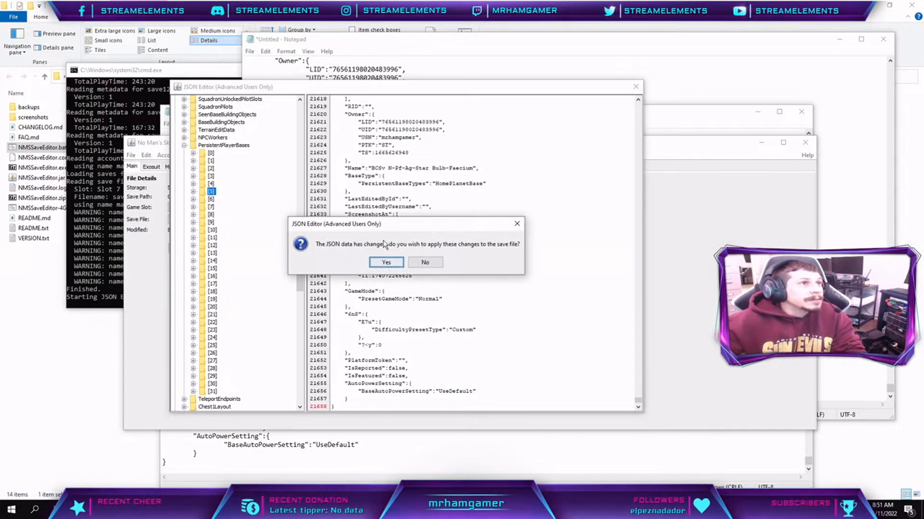
pyautogui.click(385, 262)
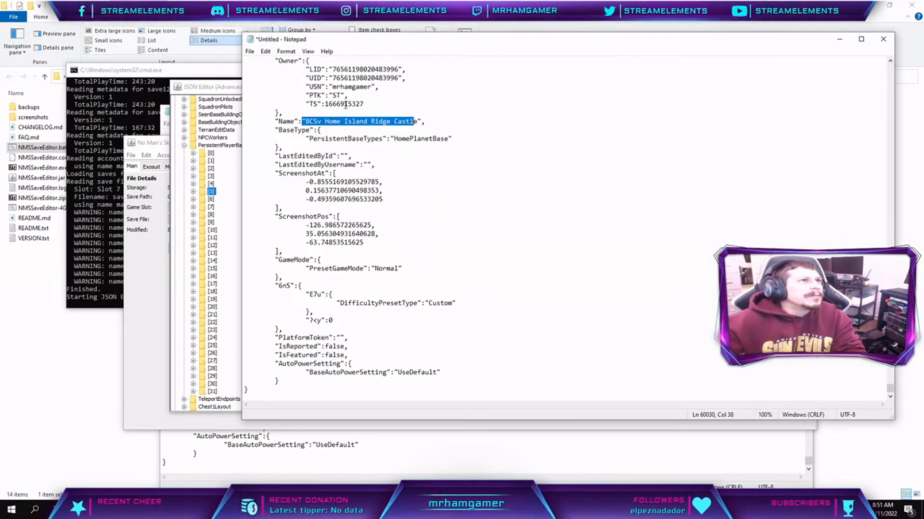
pyautogui.press('ctrl+a')
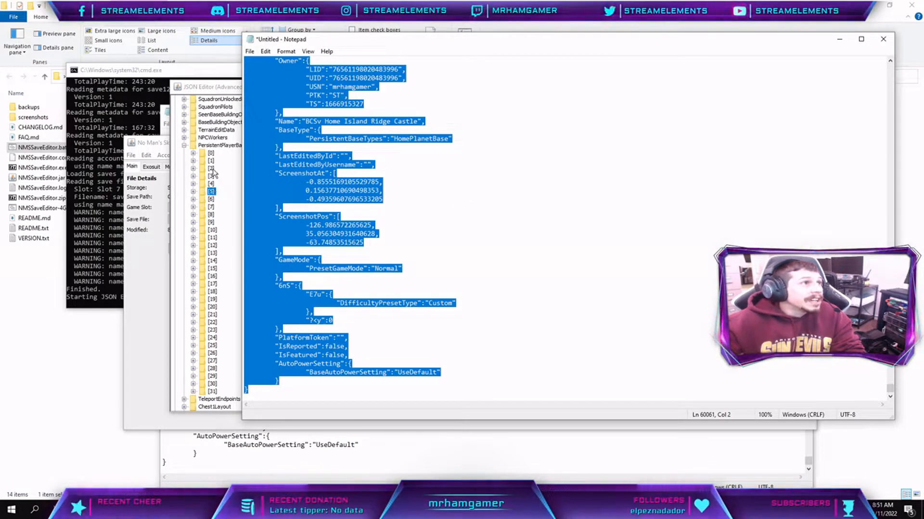
pyautogui.click(211, 161)
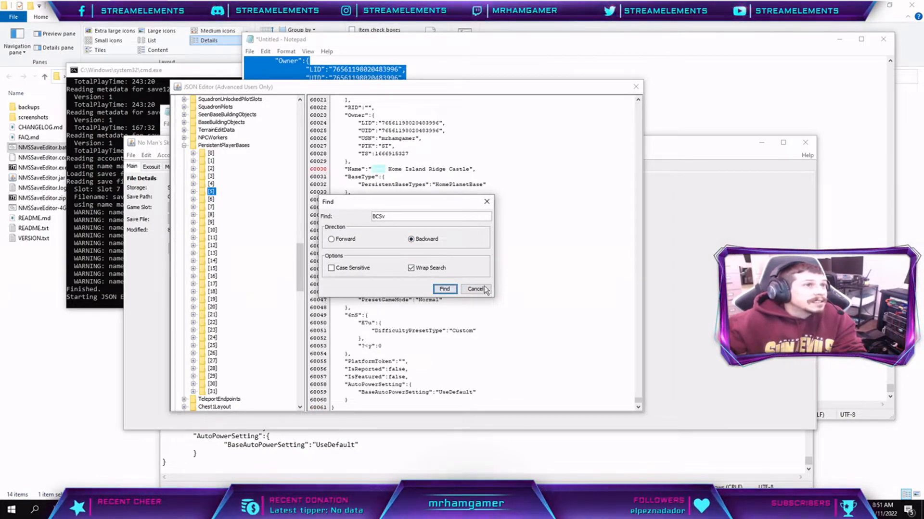
# Apply base [5]'s changes and paste the N-Pf-Ag-Star Bulb-Faecium JSON into base [1]
pyautogui.click(475, 290)
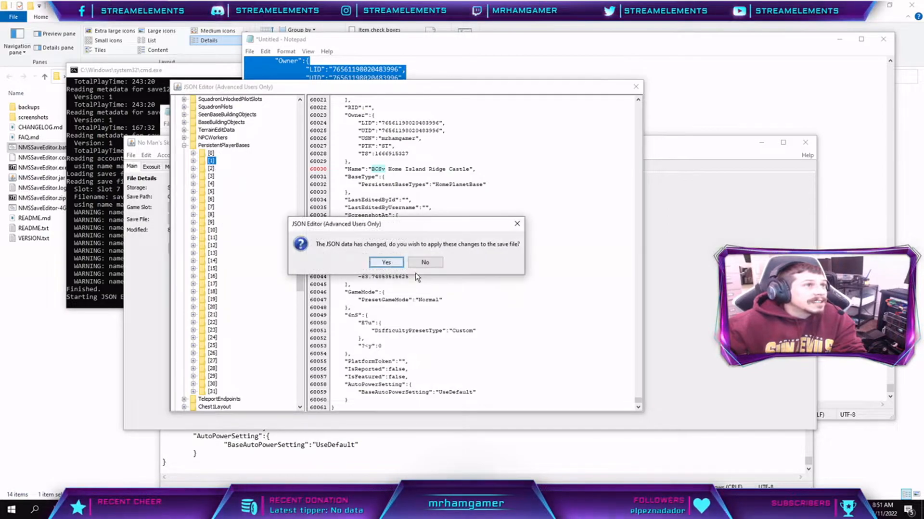
pyautogui.click(385, 262)
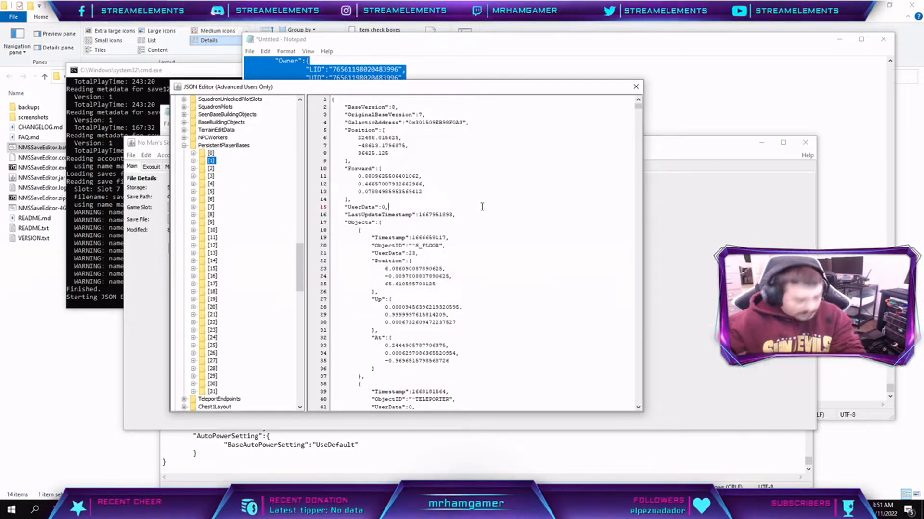
pyautogui.click(445, 290)
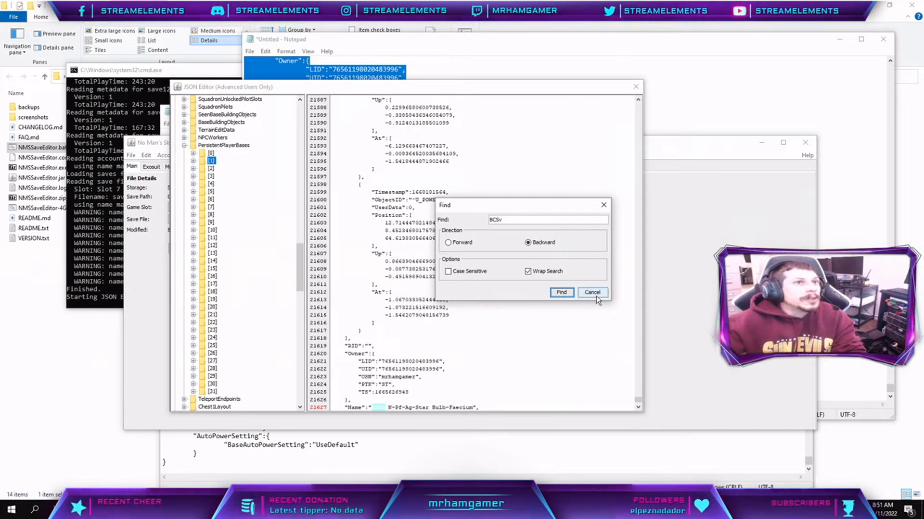
pyautogui.click(592, 293)
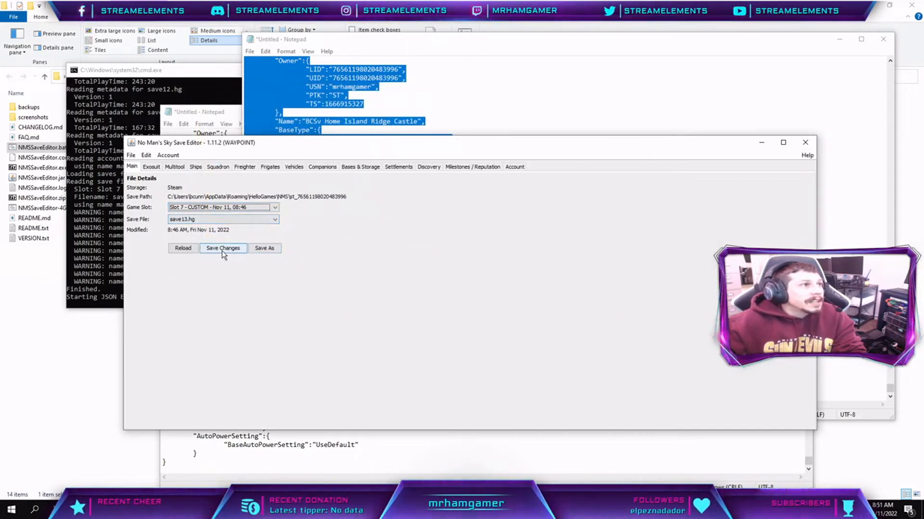
# Save the swapped bases to the save file with Save Changes
pyautogui.click(222, 248)
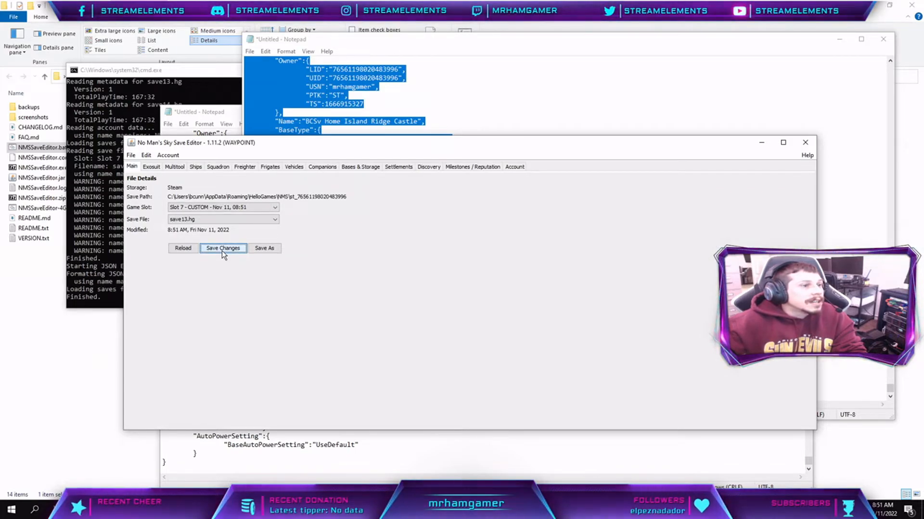
pyautogui.click(222, 248)
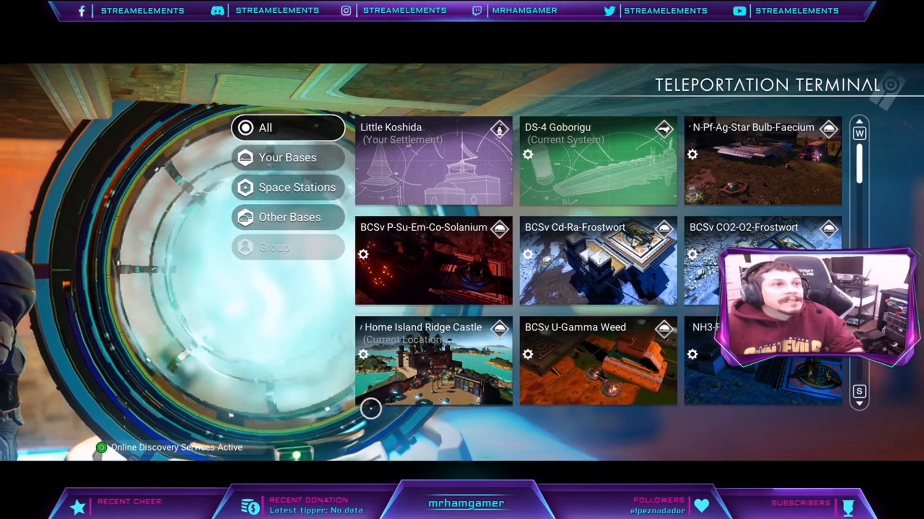
# Scroll the Teleportation Terminal's All list to reveal the Py-NaCl-Cactus Flesh, Mordite and Cu-Basalt bases
pyautogui.scroll(-3)
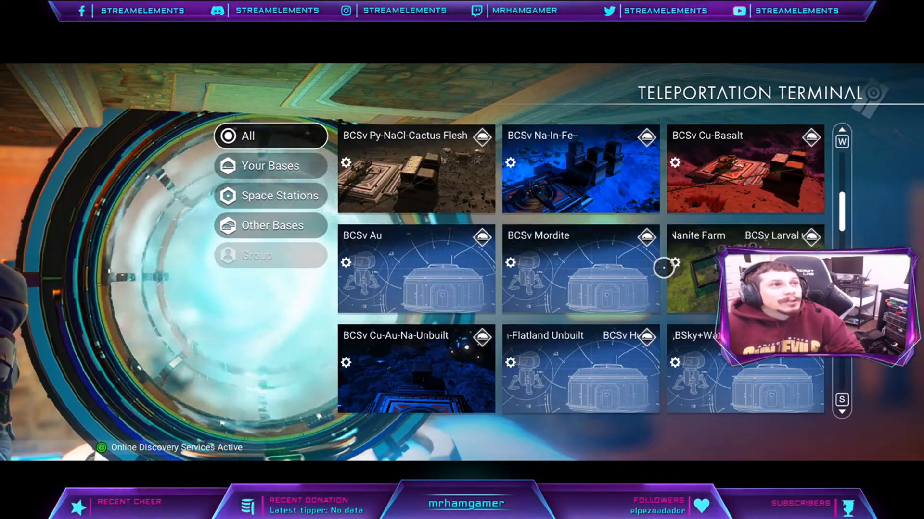